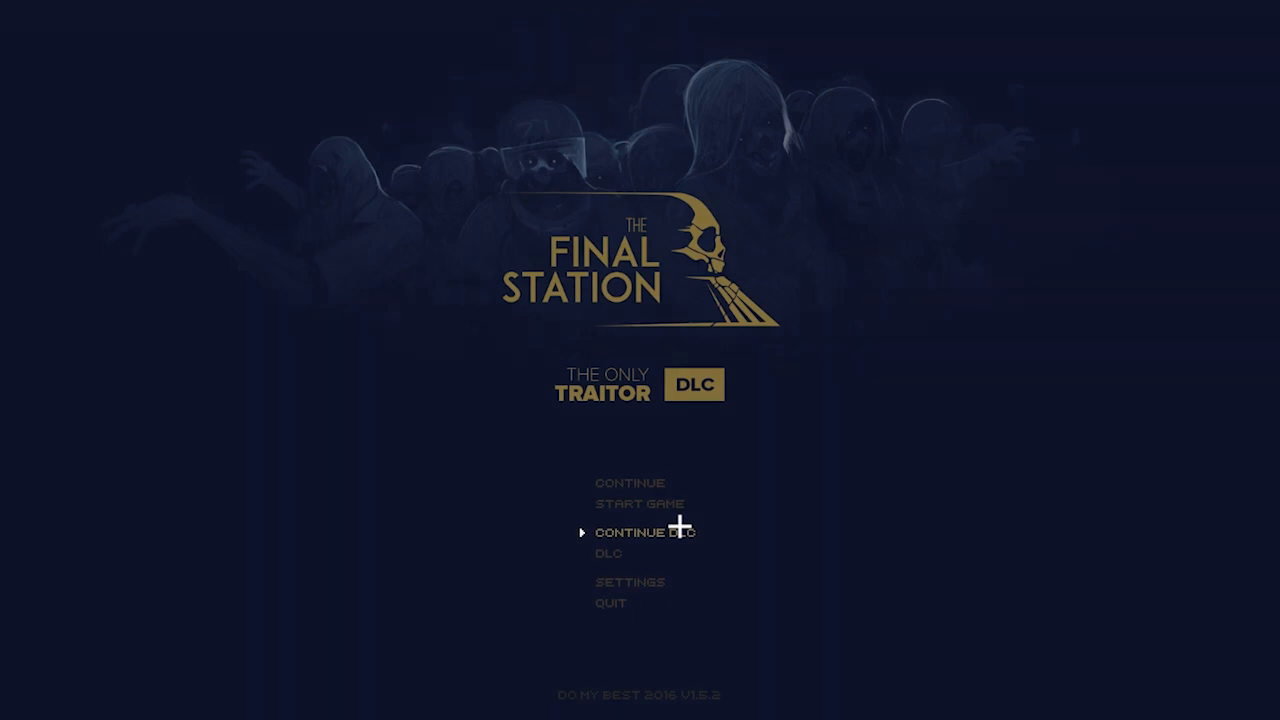
click(648, 532)
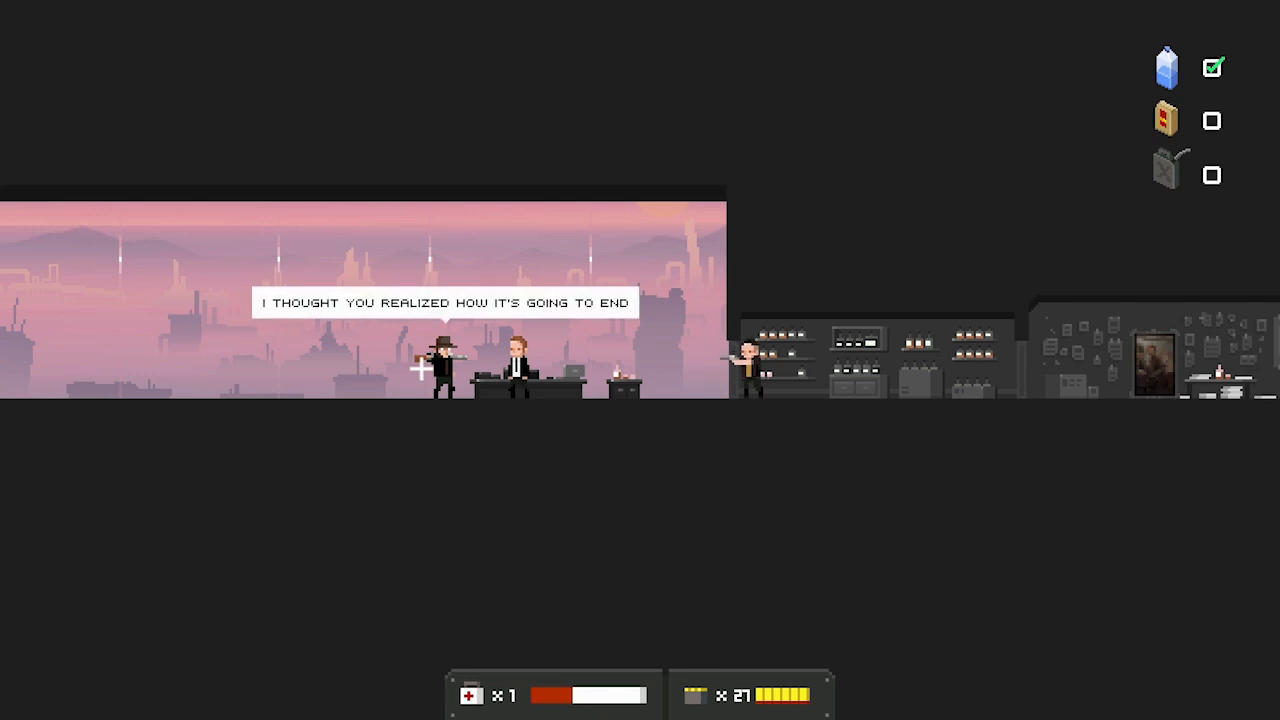
mouse_move(604, 480)
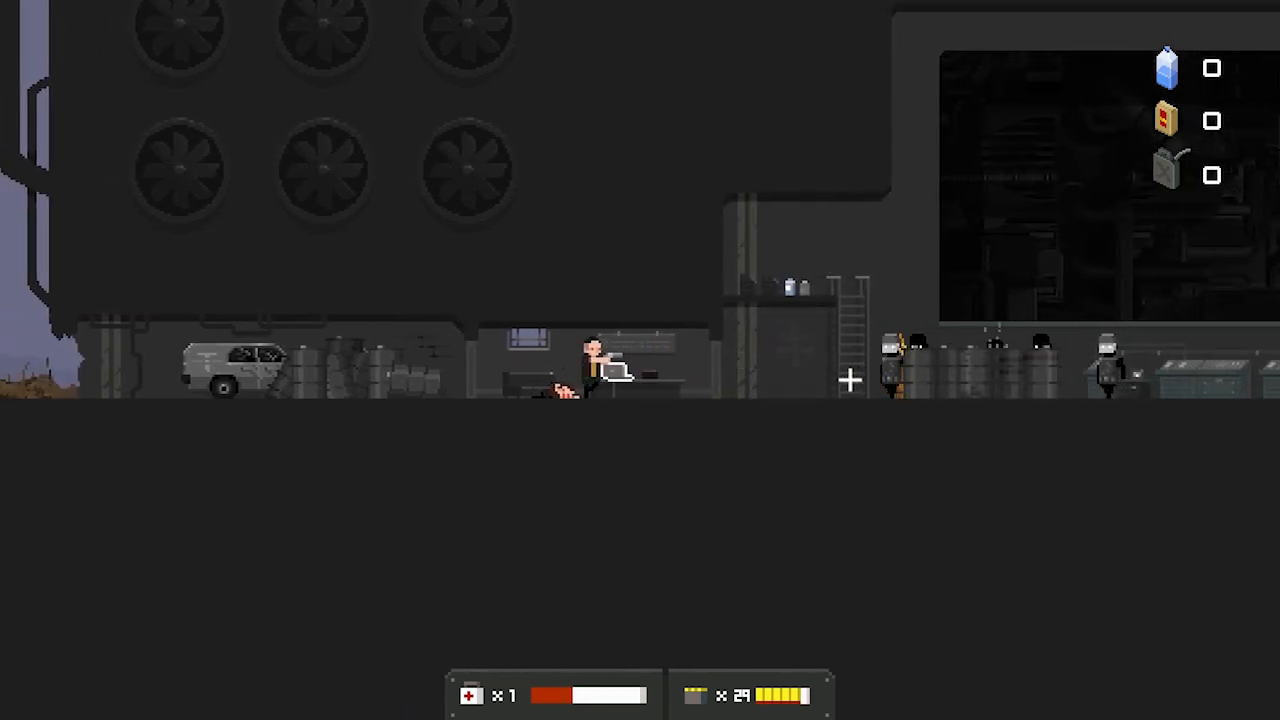
click(848, 380)
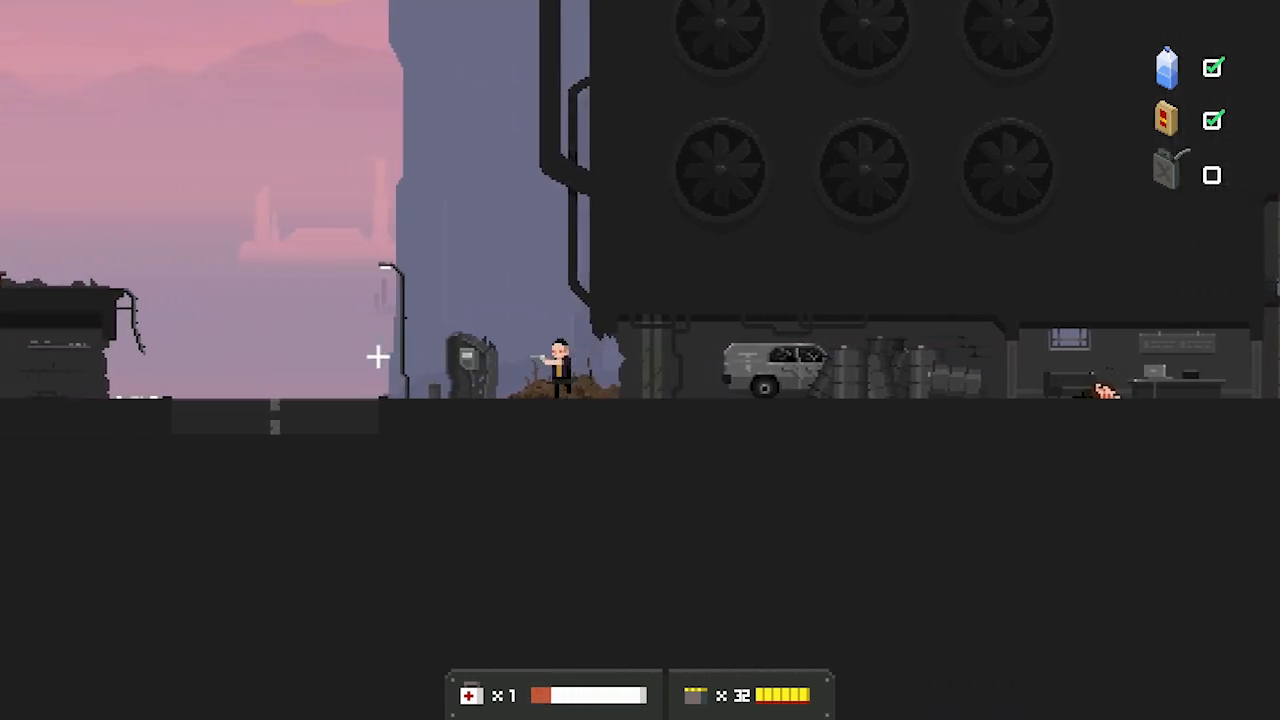
key(d)
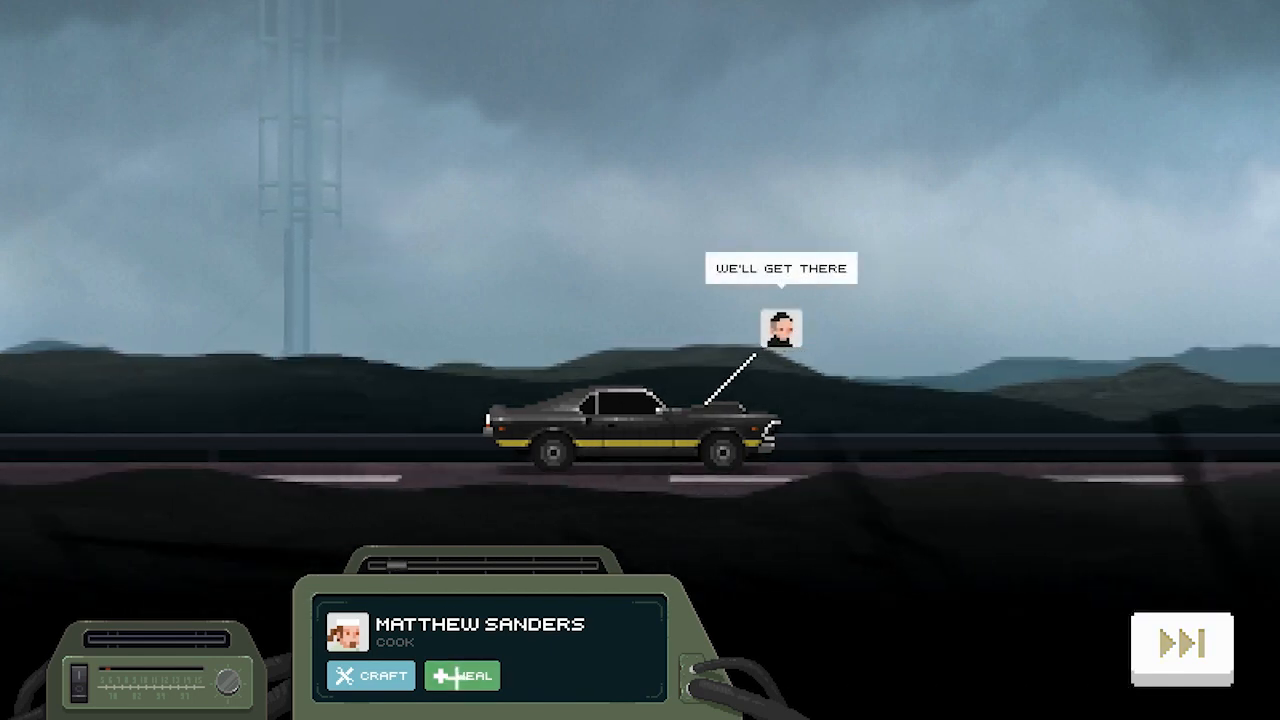
click(468, 676)
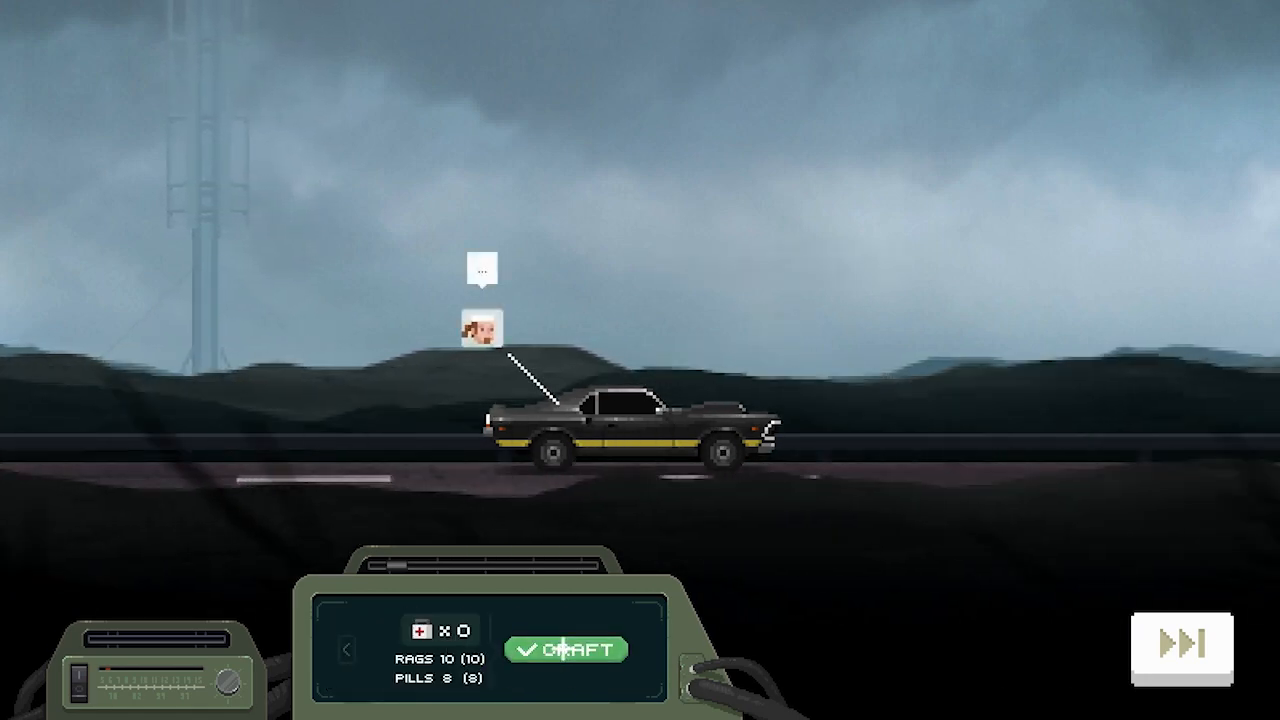
click(564, 648)
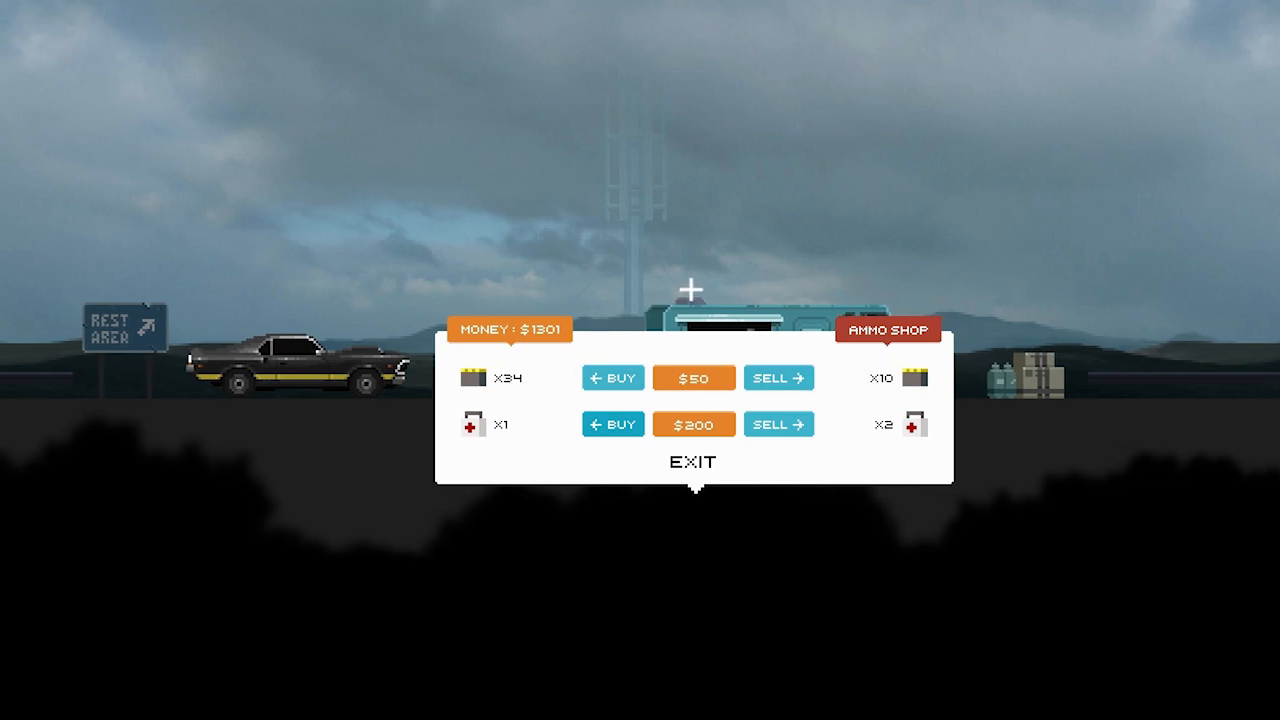
click(612, 424)
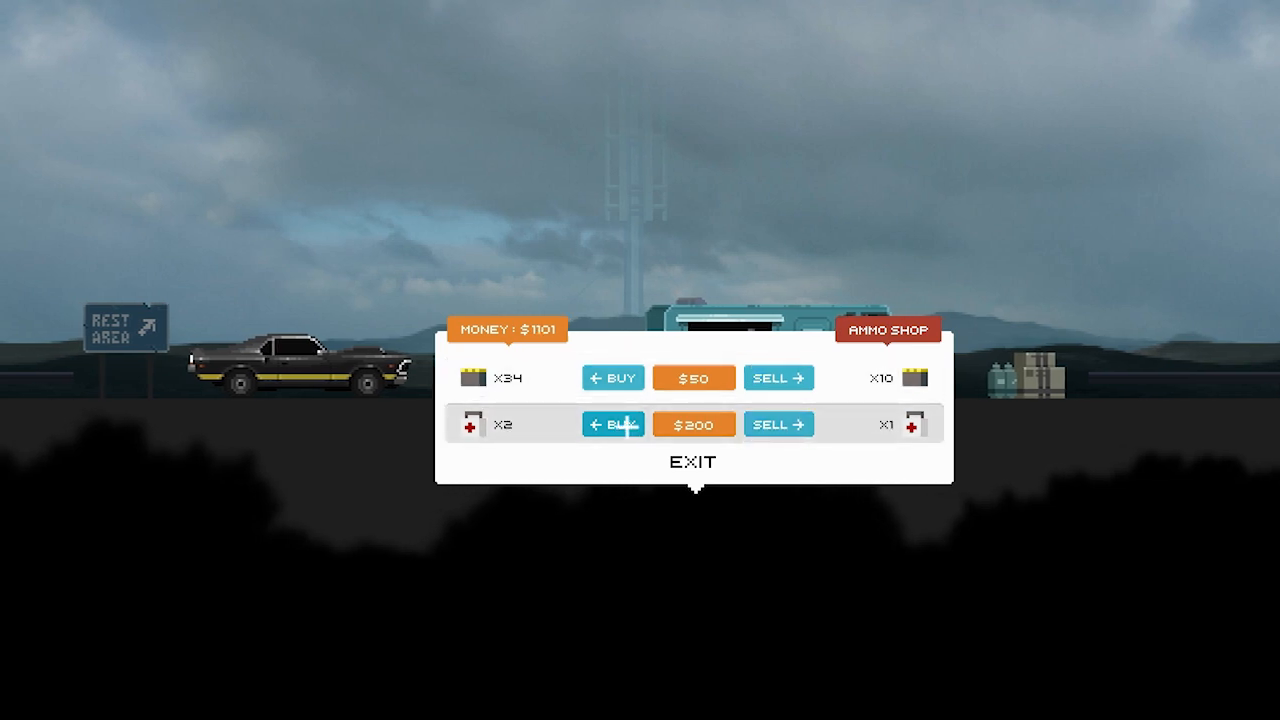
mouse_move(612, 376)
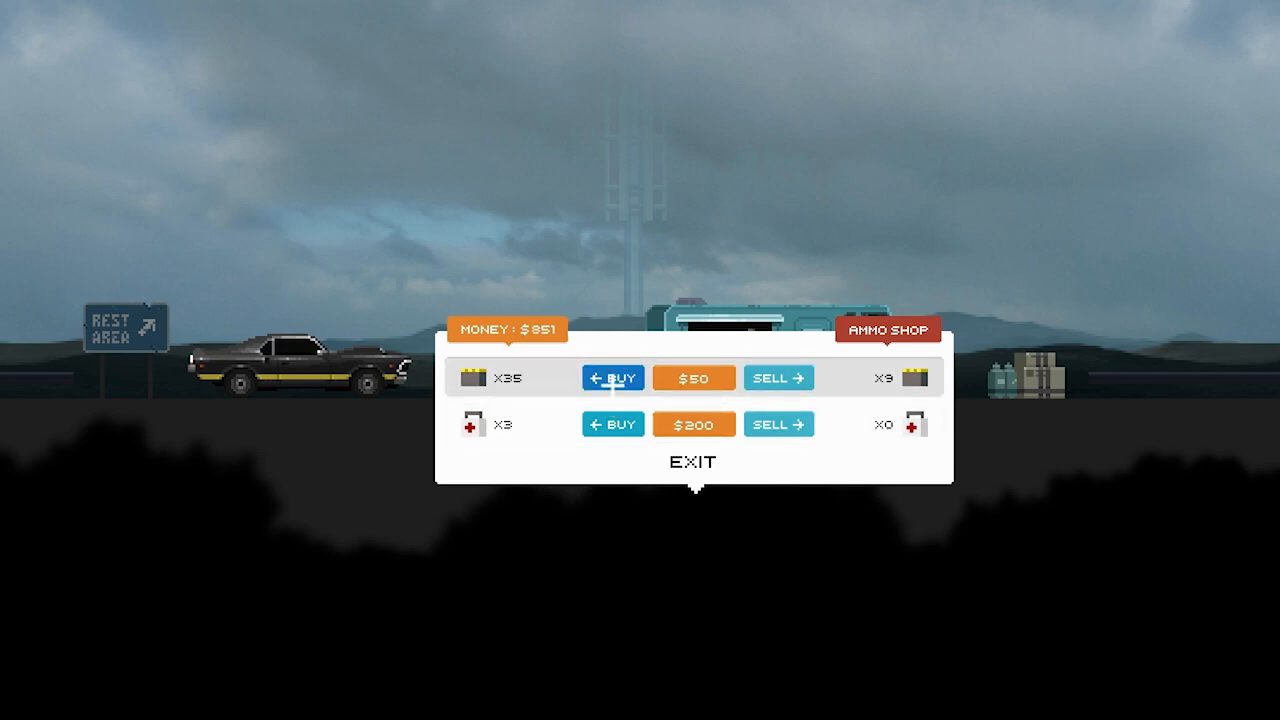
click(612, 376)
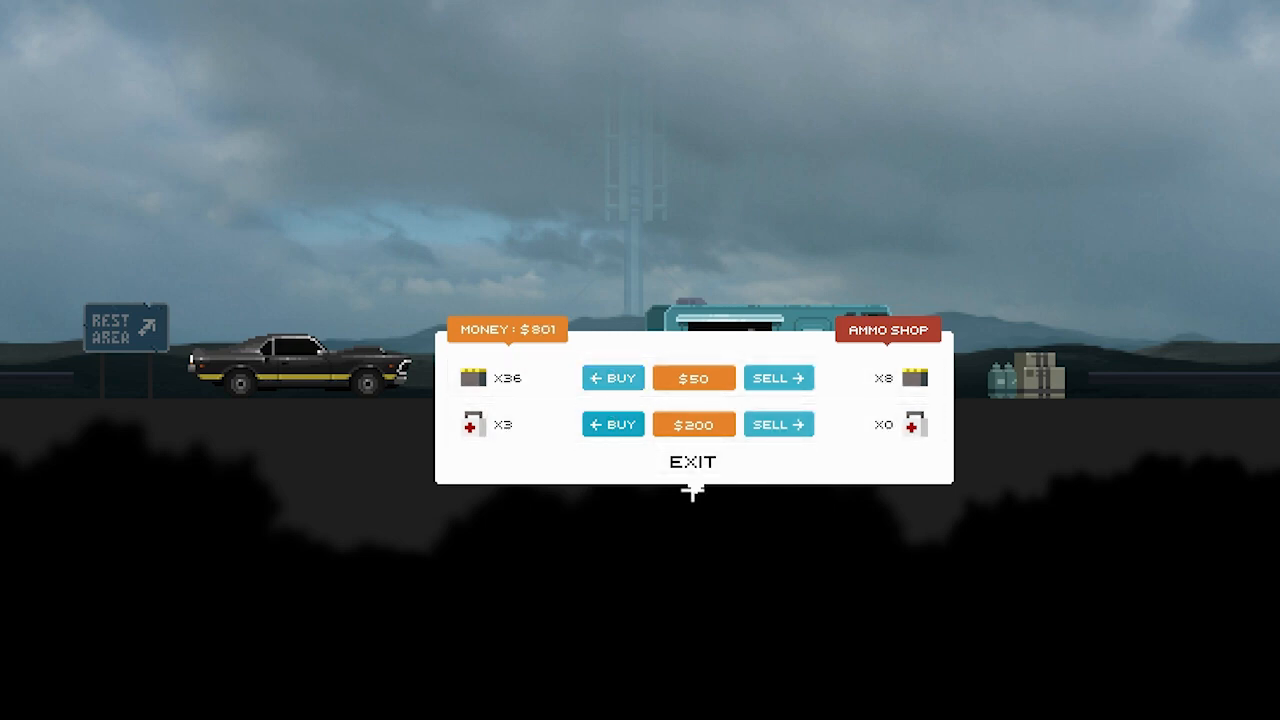
click(692, 462)
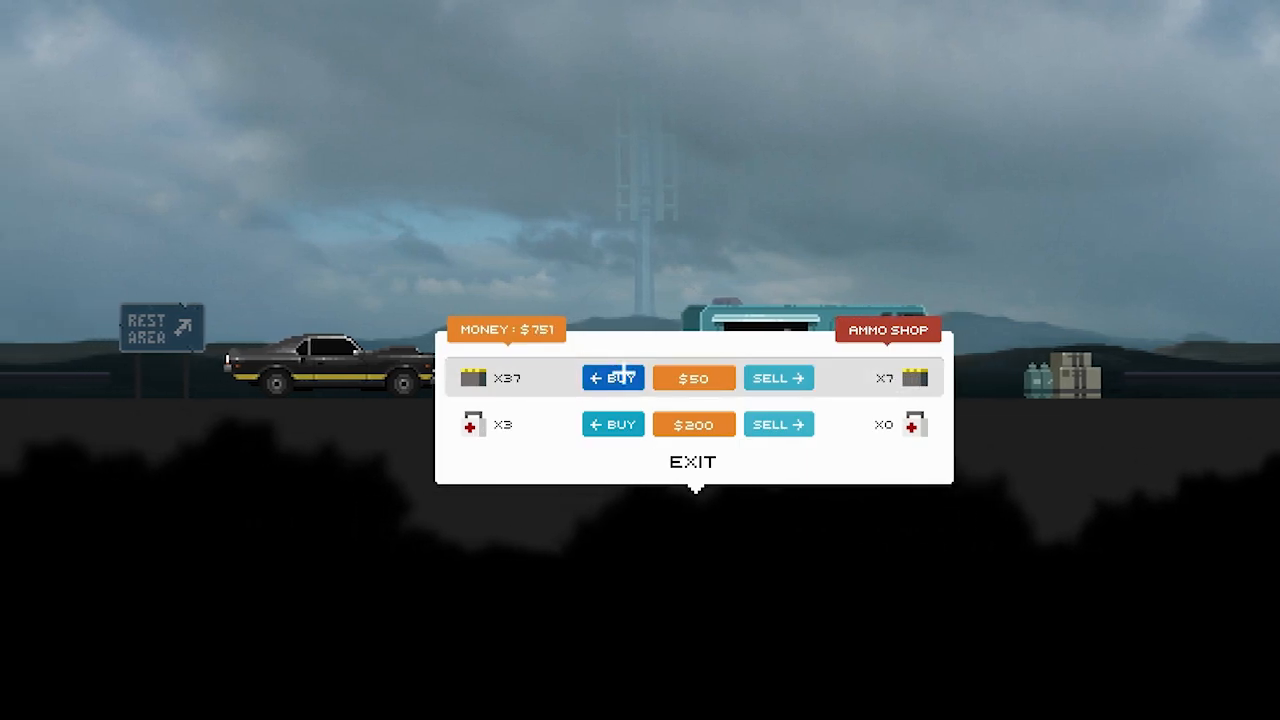
click(692, 462)
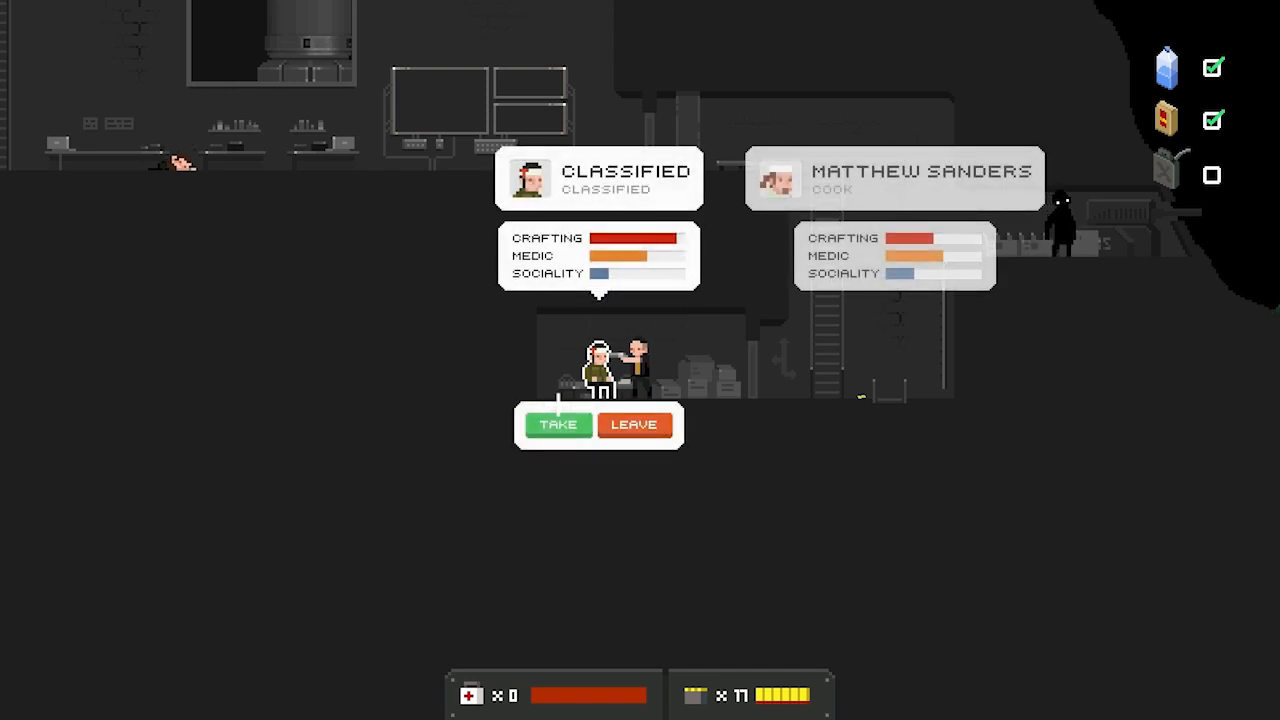
mouse_move(634, 424)
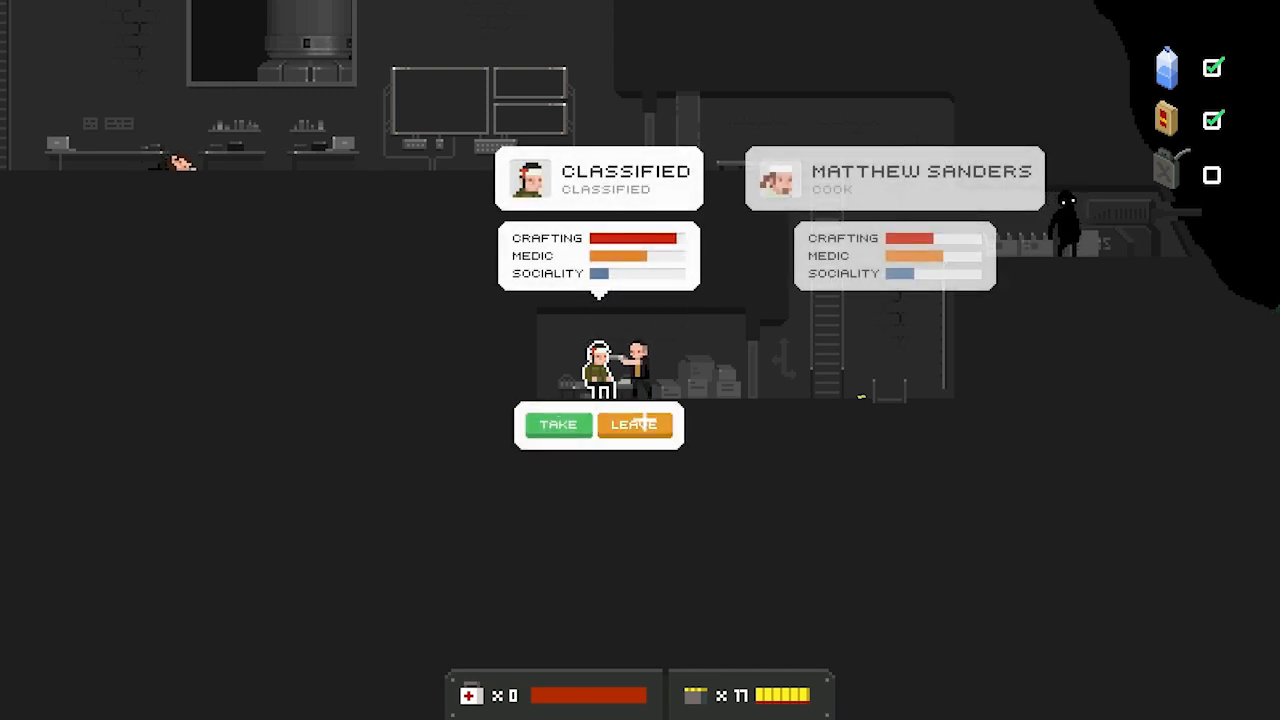
click(634, 424)
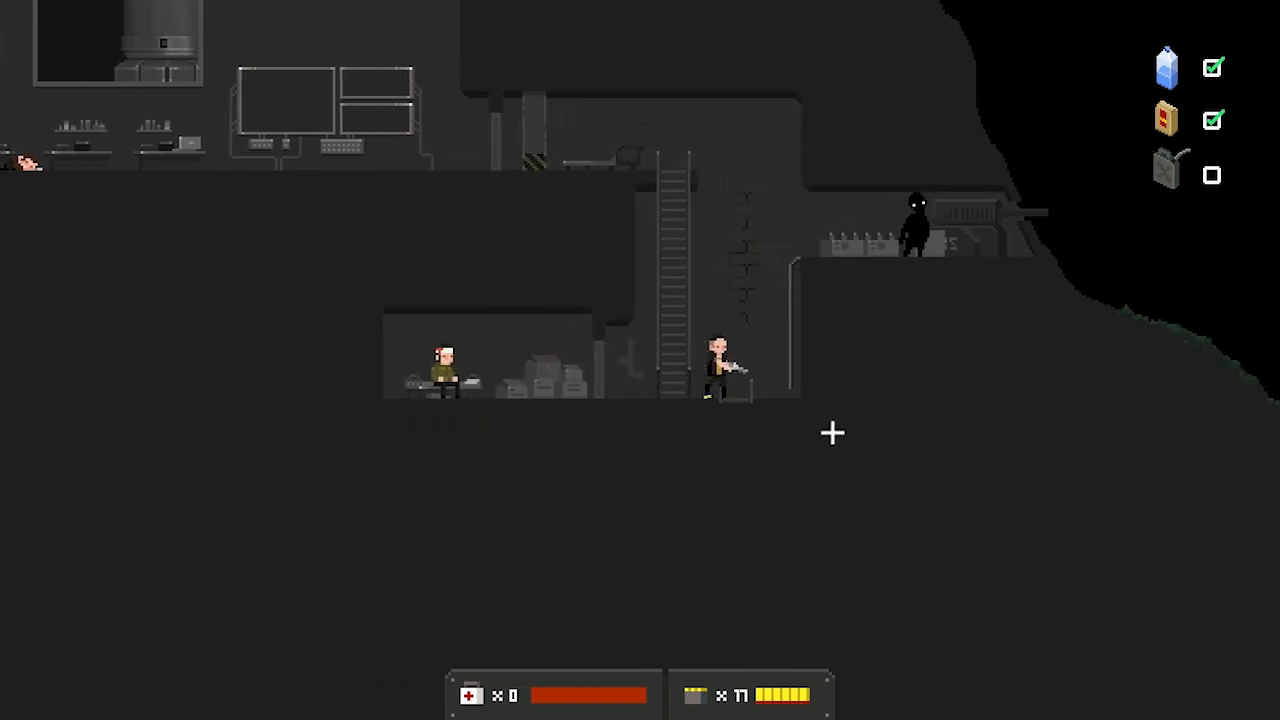